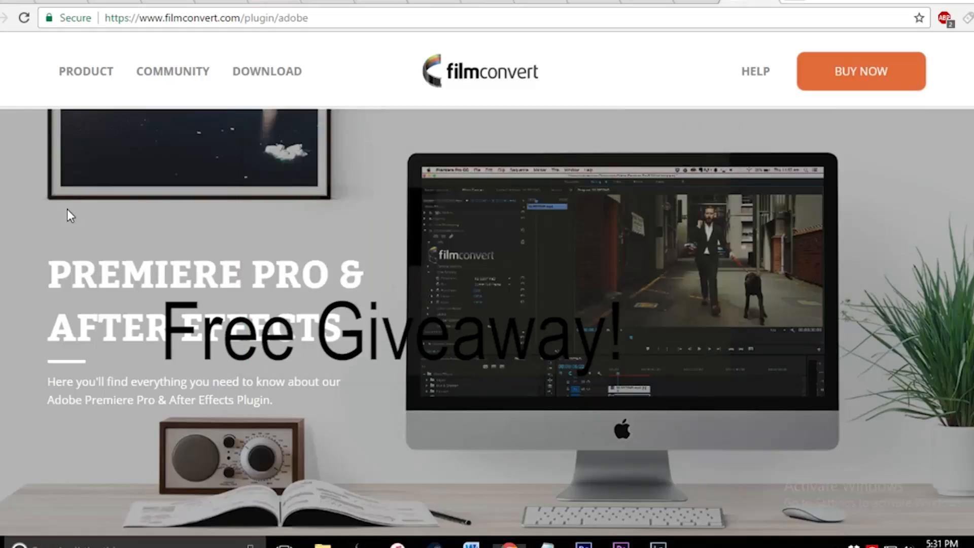
# Step: Scroll the filmconvert.com plugin page past the $149 pricing down to the before/after slider
pyautogui.scroll(-3)
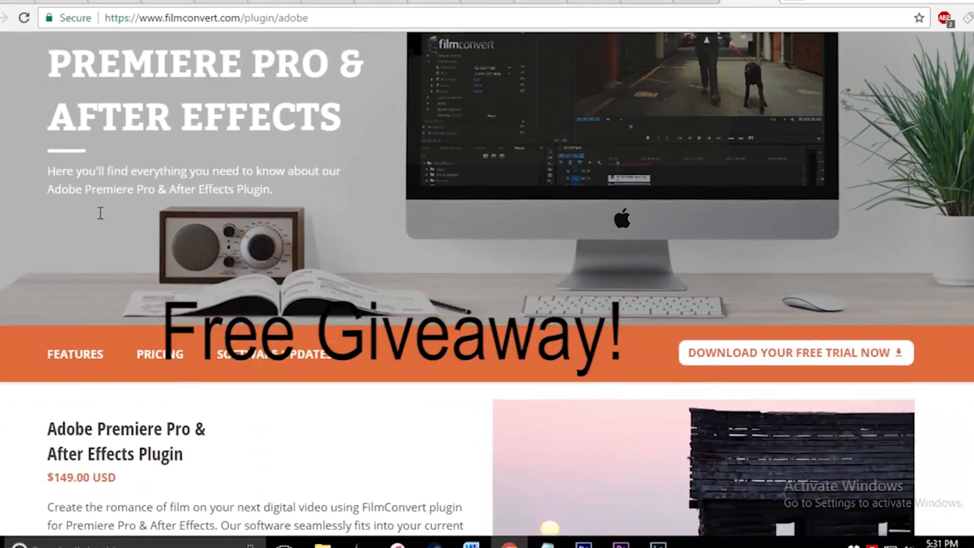
pyautogui.scroll(-3)
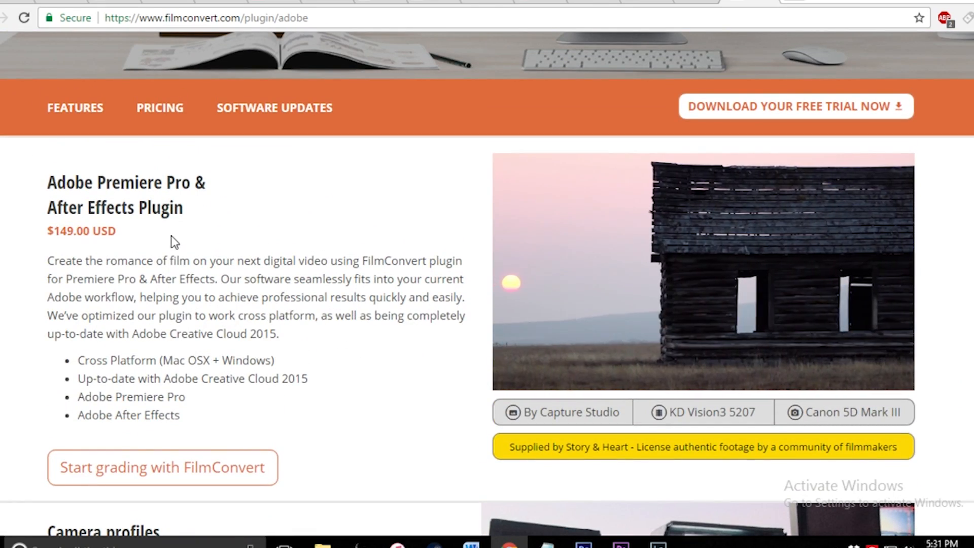
pyautogui.scroll(-3)
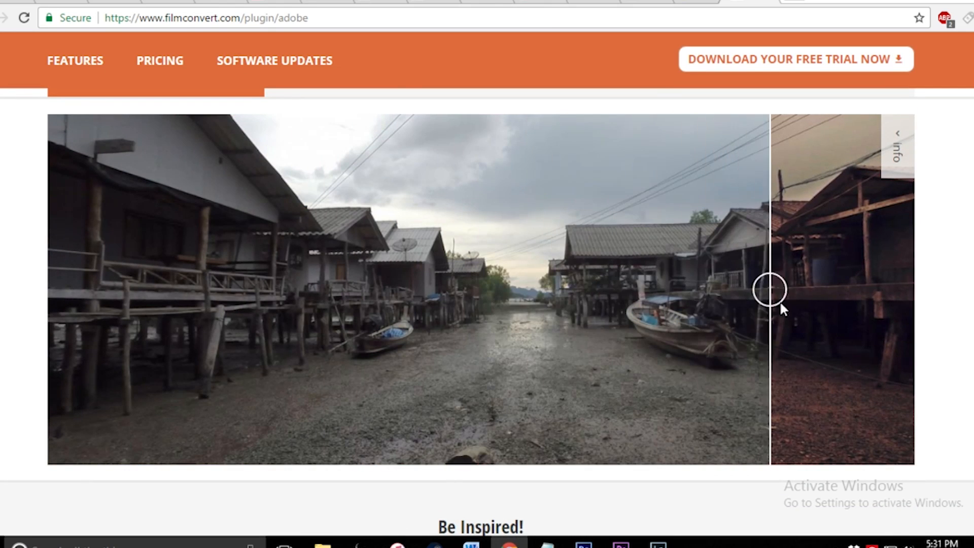
pyautogui.scroll(-3)
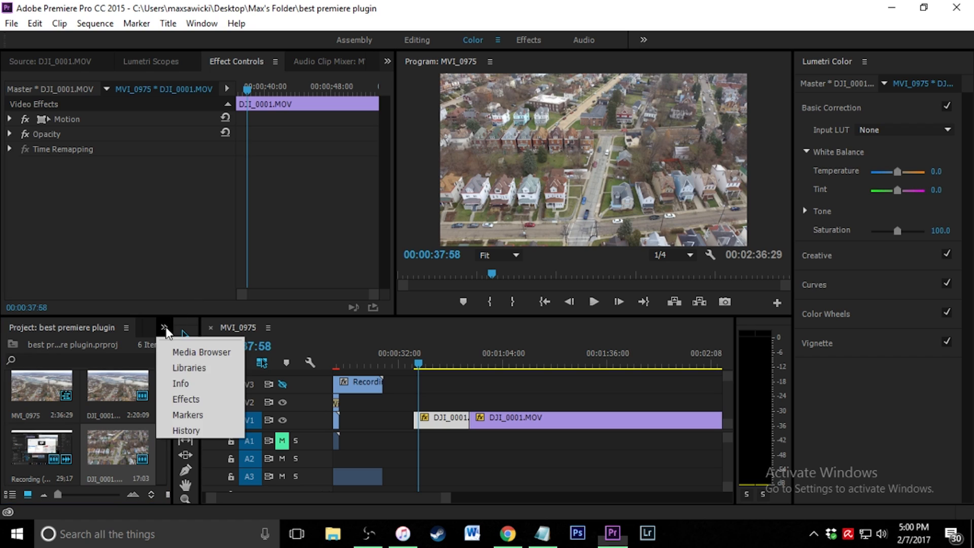
# Step: Show the Effects panel list so the 'film' search reveals FilmConvert Pro under Film Emulation
pyautogui.click(184, 399)
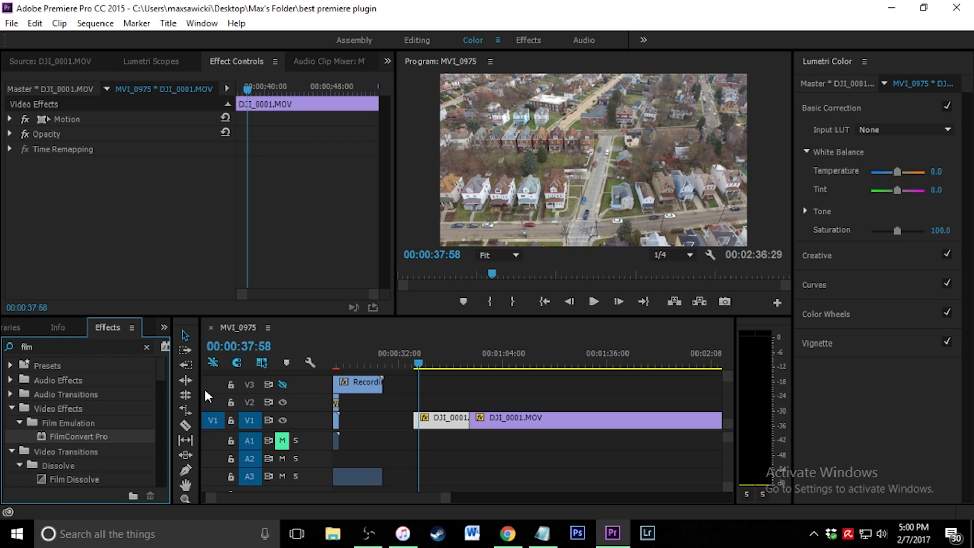
pyautogui.moveTo(60, 442)
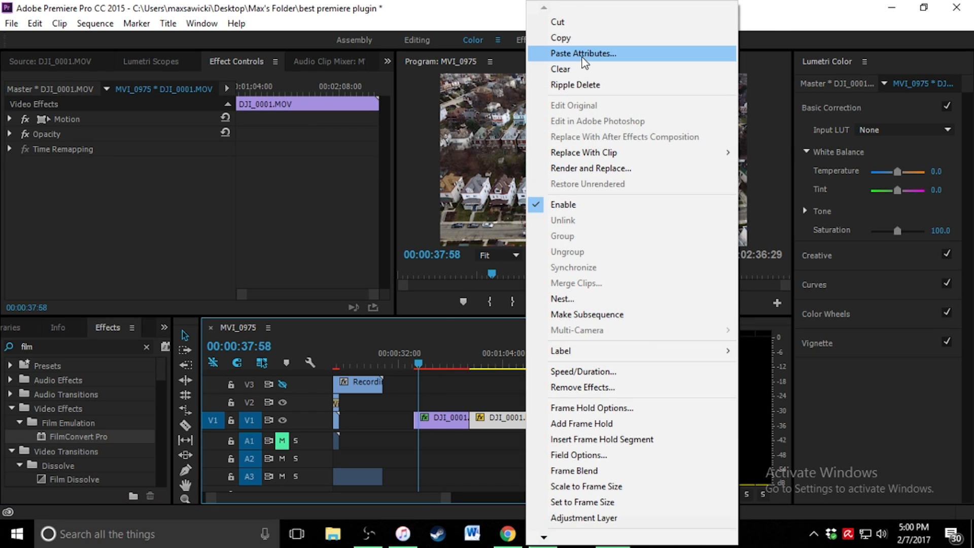
# Step: Paste Attributes onto DJI_0001.MOV with FilmConvert Pro kept checked under Video Effects
pyautogui.click(582, 54)
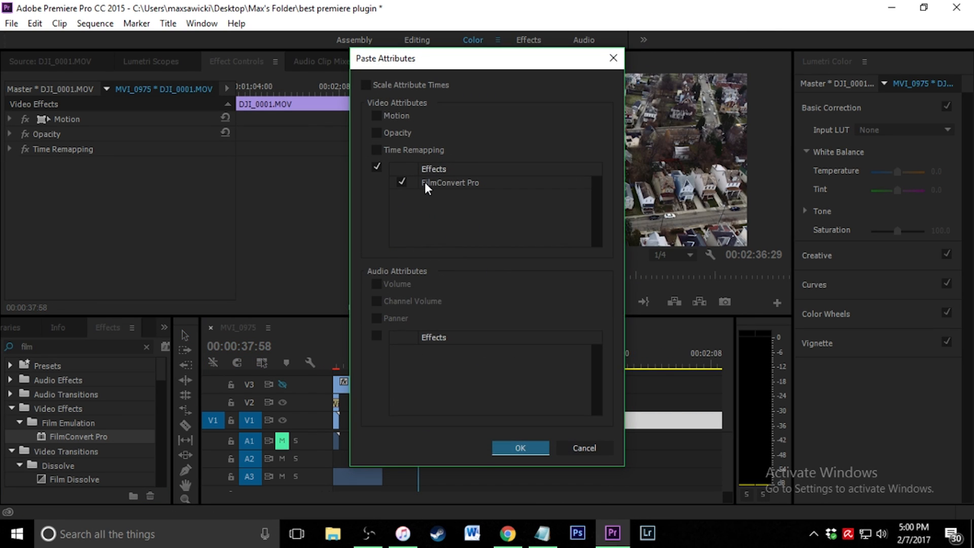
pyautogui.moveTo(456, 214)
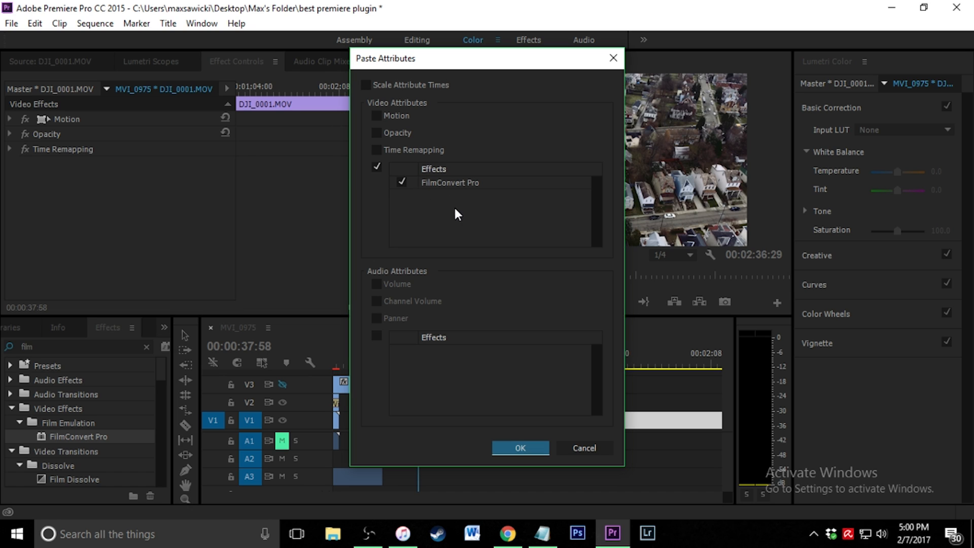
pyautogui.click(520, 448)
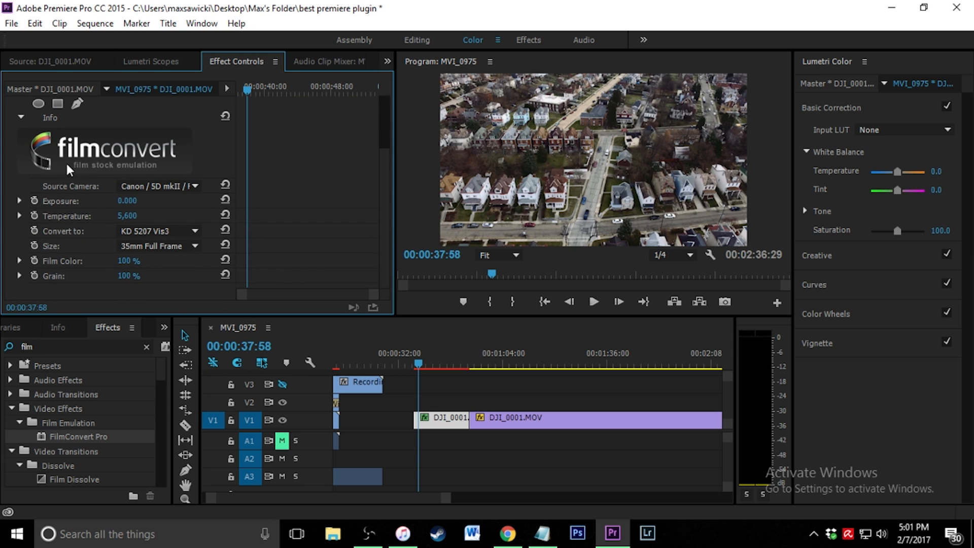
pyautogui.moveTo(76, 149)
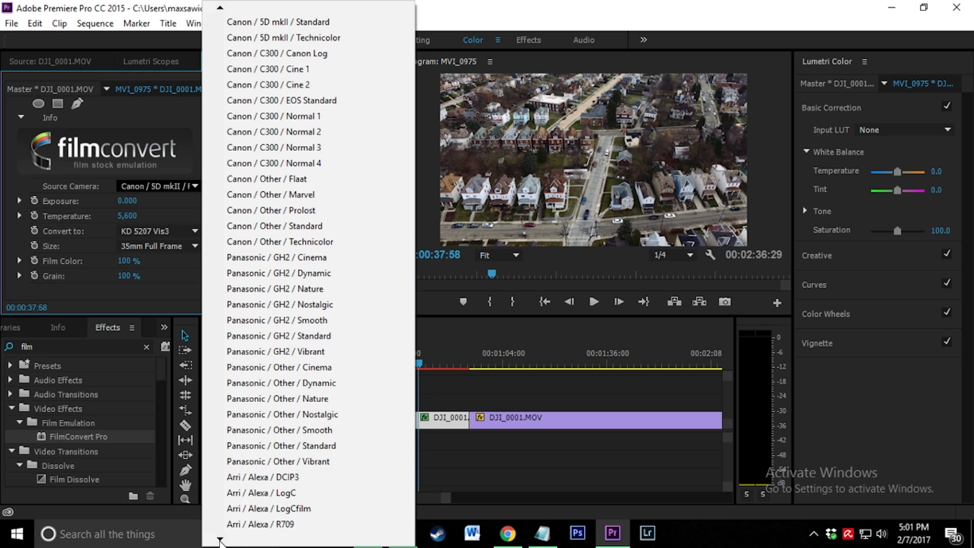
# Step: Choose Canon / Other / Technicolor as the FilmConvert Source Camera profile
pyautogui.scroll(-3)
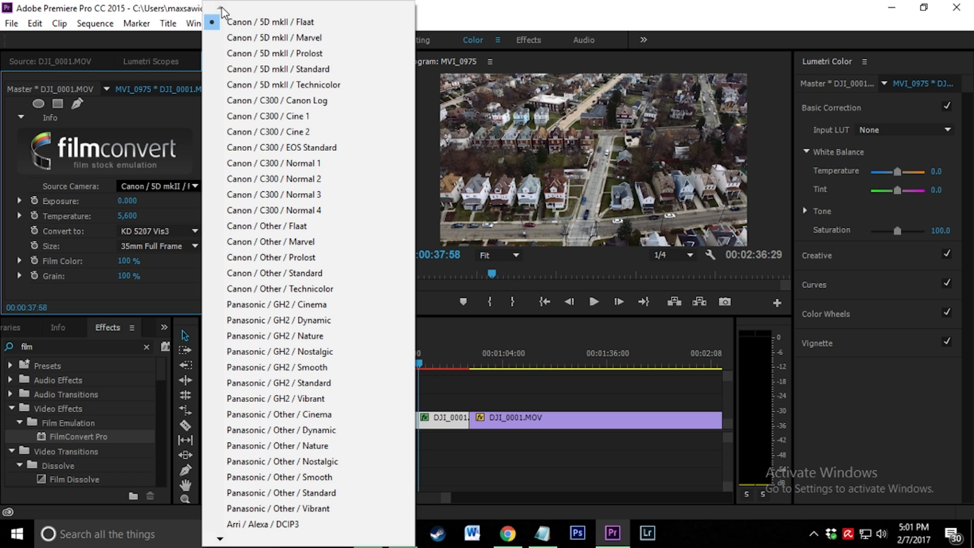
pyautogui.moveTo(306, 289)
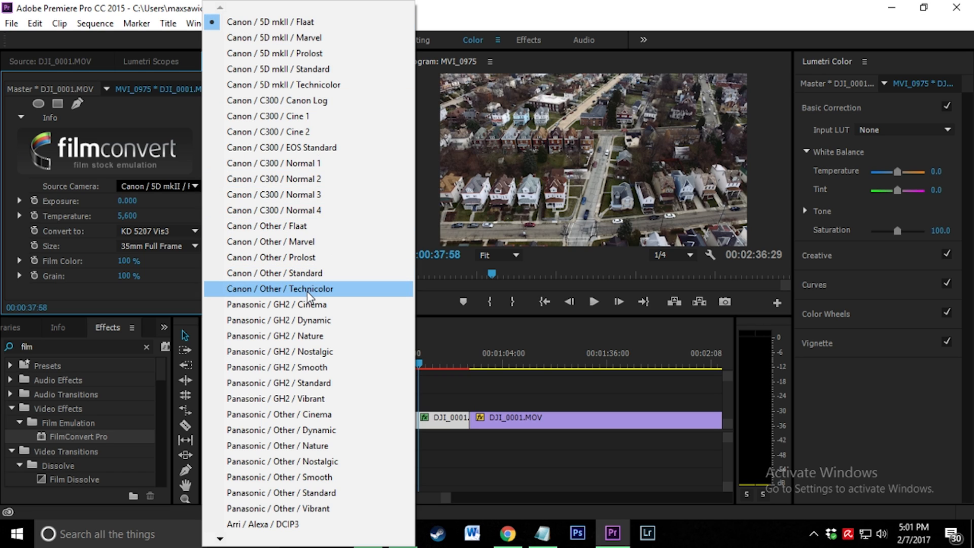
pyautogui.click(280, 288)
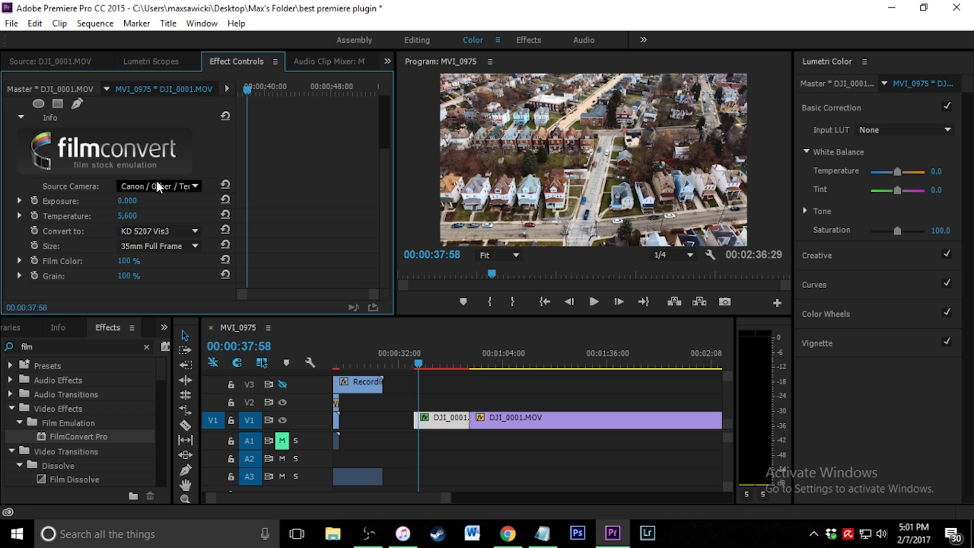
pyautogui.moveTo(167, 186)
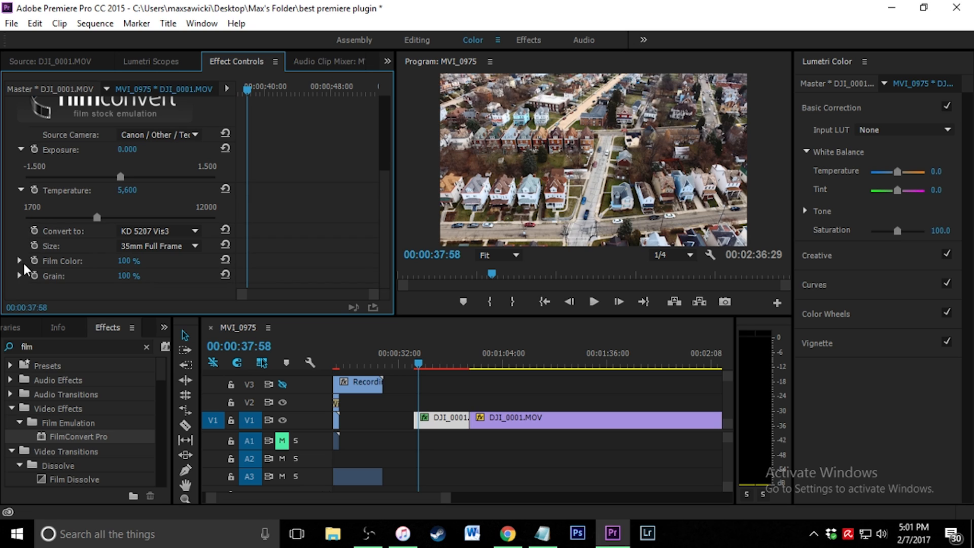
# Step: Expand the FilmConvert controls and drag the Grain amount up to 131%
pyautogui.click(18, 260)
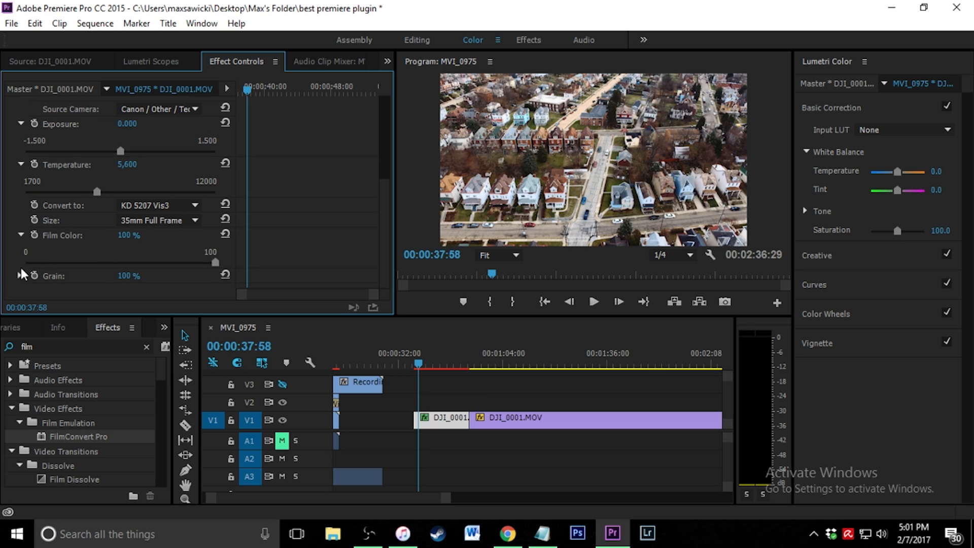
pyautogui.moveTo(191, 261); pyautogui.dragTo(139, 278)
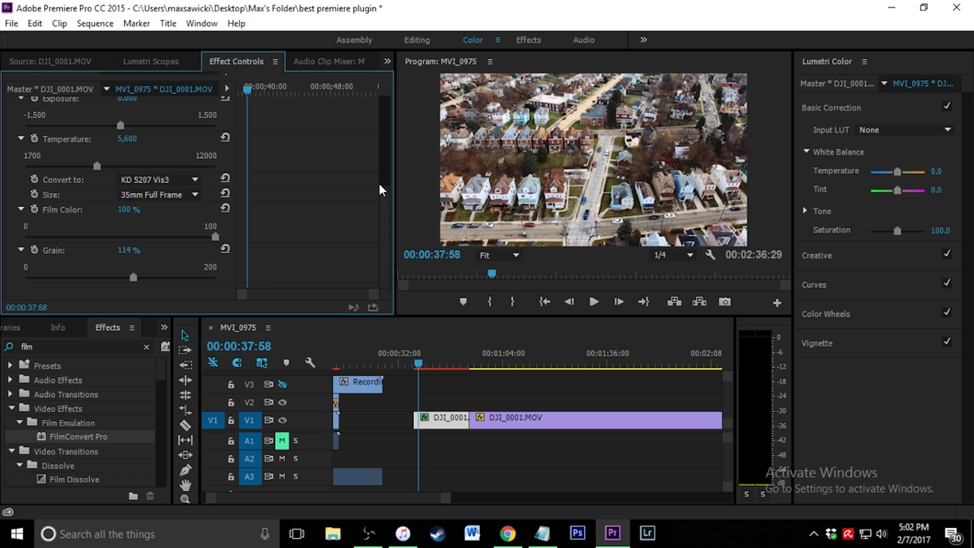
pyautogui.moveTo(671, 256)
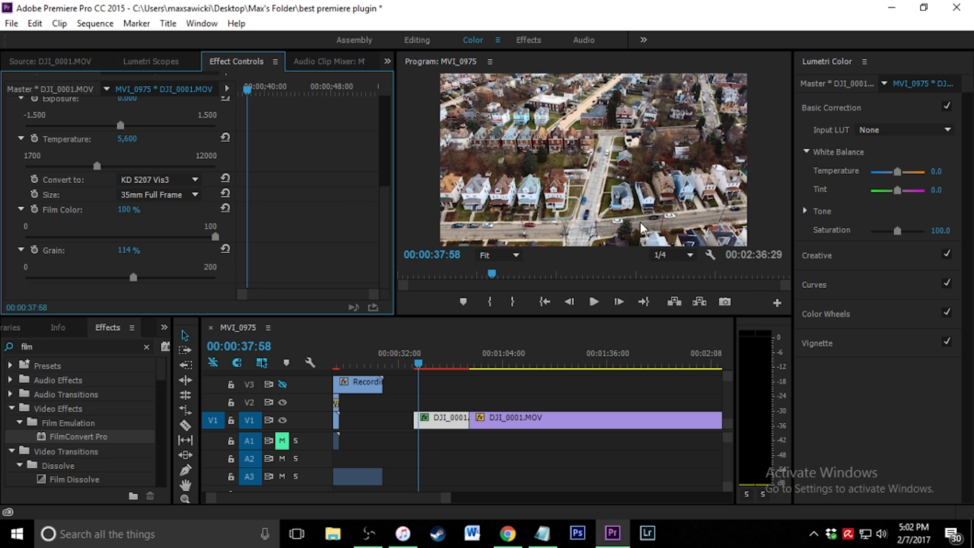
pyautogui.moveTo(183, 277)
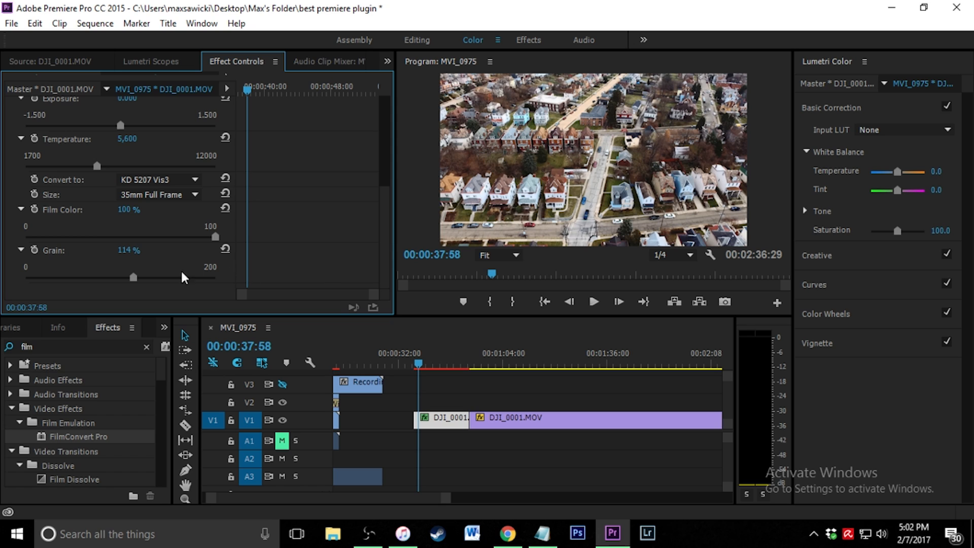
pyautogui.moveTo(133, 277); pyautogui.dragTo(149, 277)
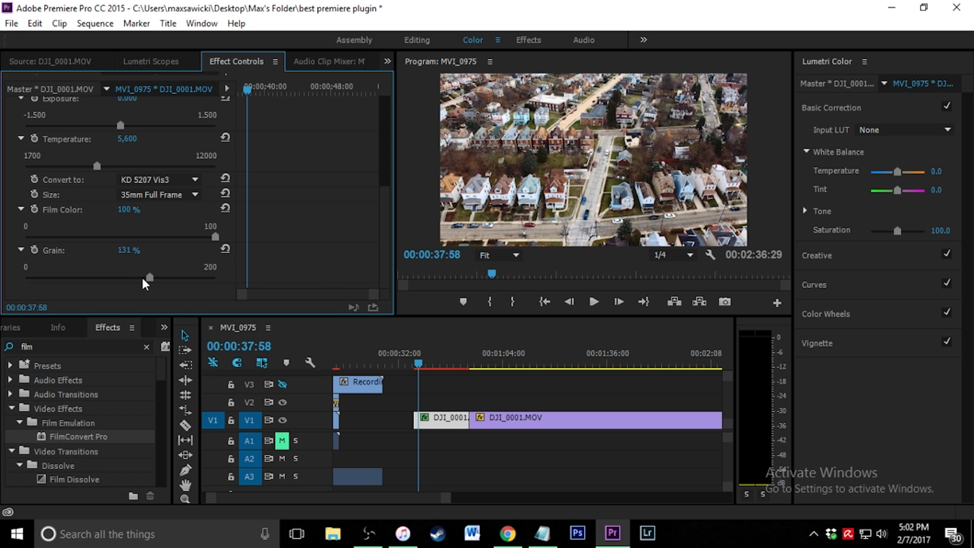
pyautogui.click(158, 222)
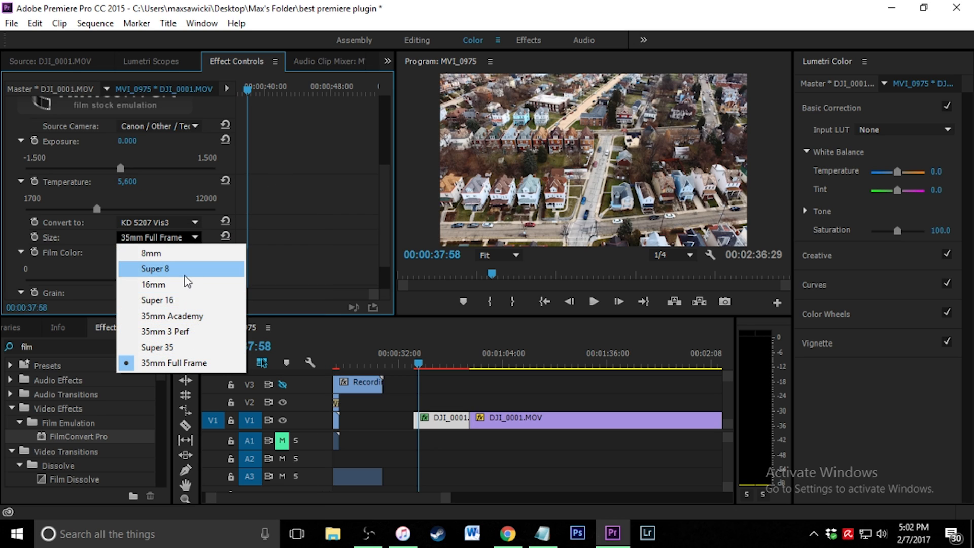
pyautogui.moveTo(180, 316)
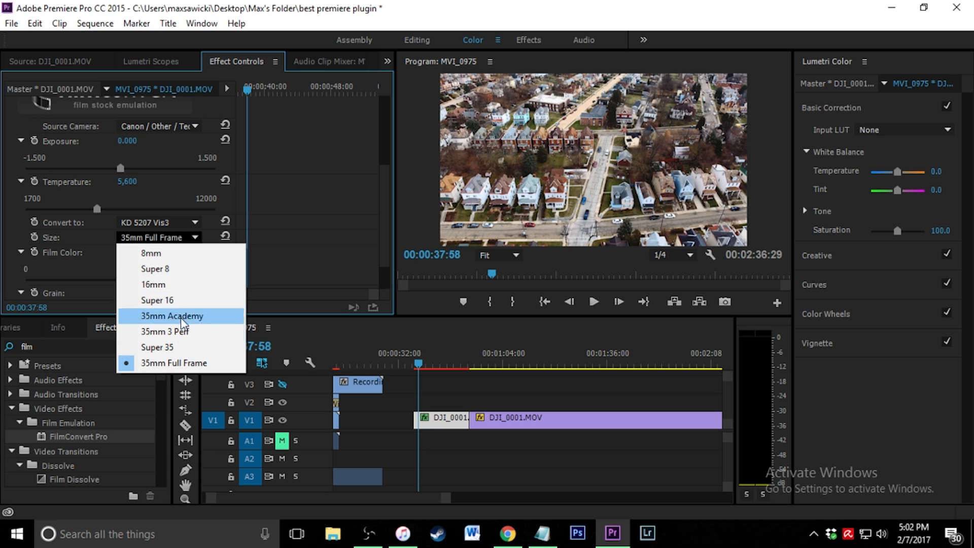
pyautogui.moveTo(182, 370)
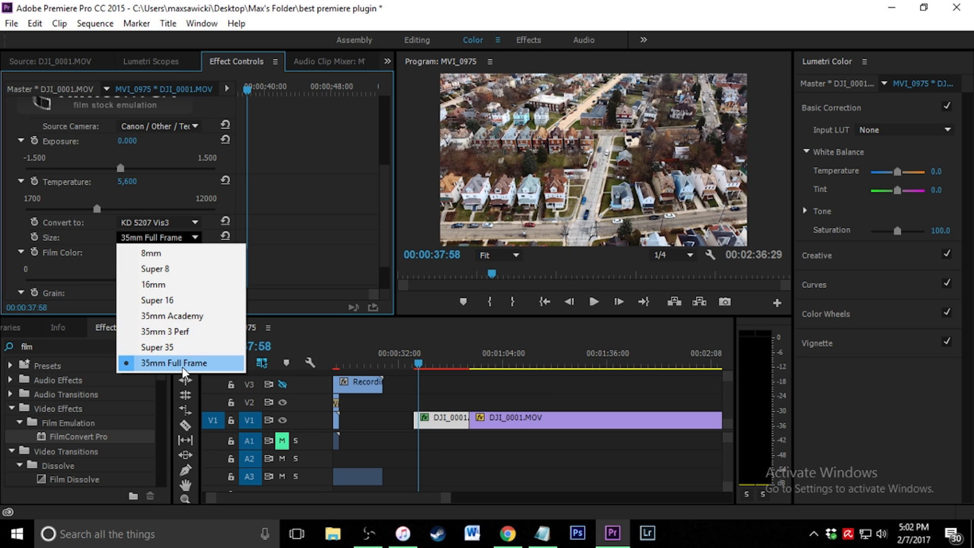
# Step: Keep 35mm Full Frame, try FJ Velv 100, and settle the Convert to film stock on FJ 8543 VD
pyautogui.click(195, 224)
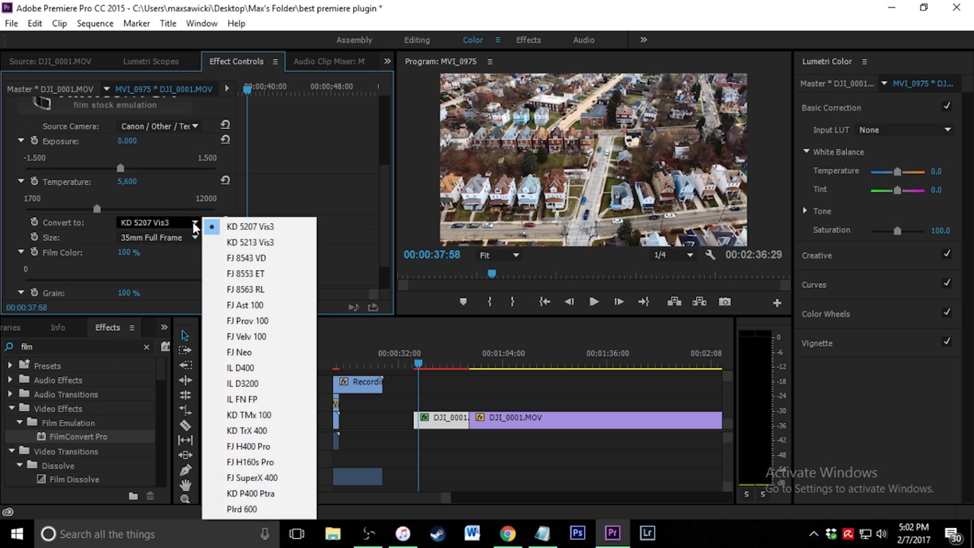
pyautogui.click(251, 242)
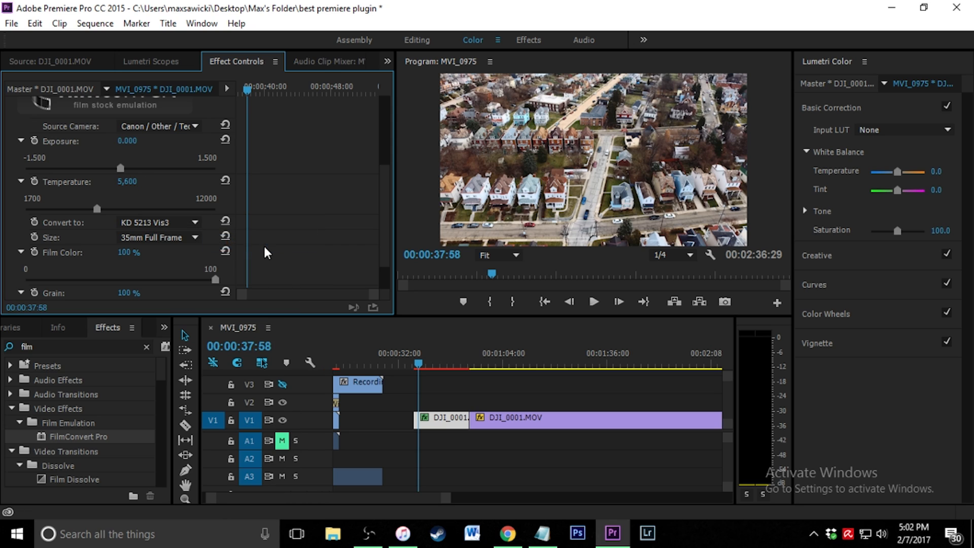
pyautogui.click(156, 222)
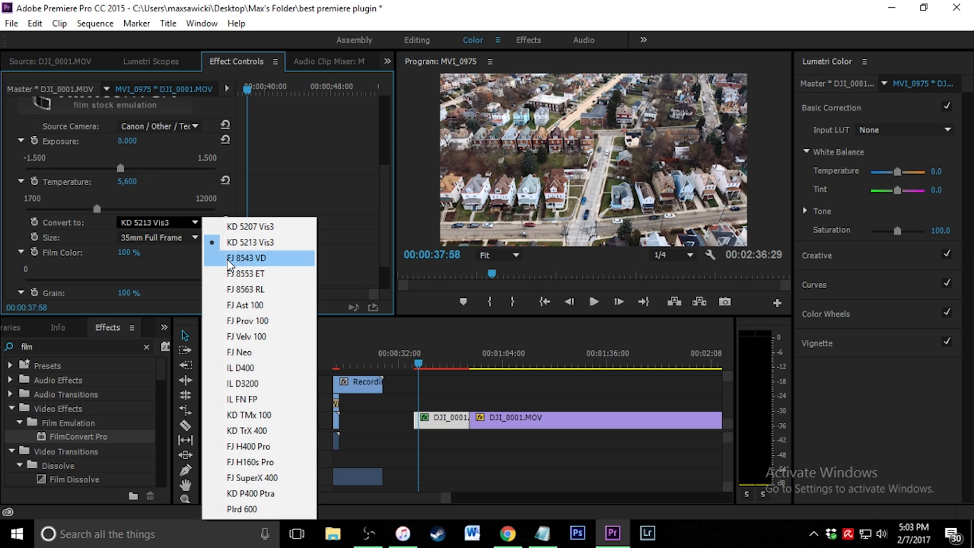
pyautogui.click(246, 258)
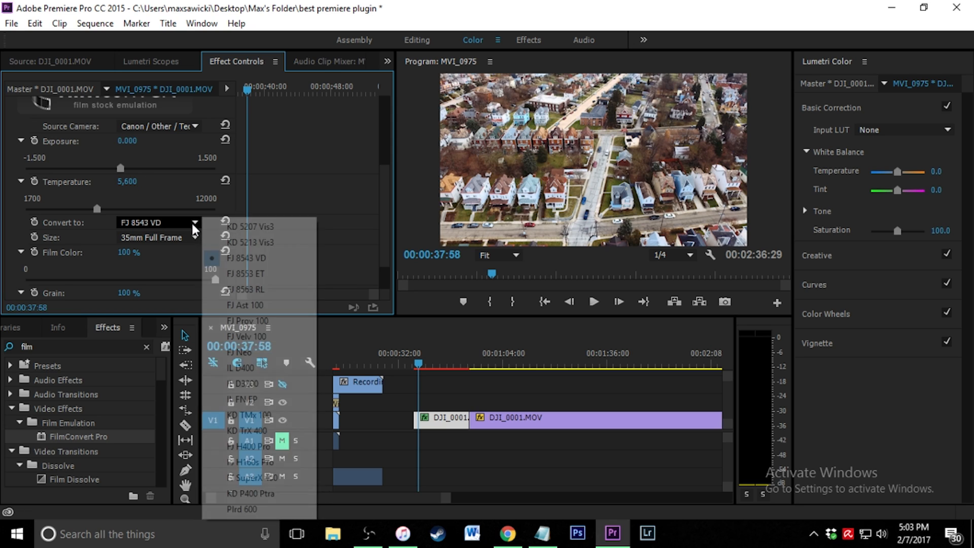
pyautogui.click(245, 273)
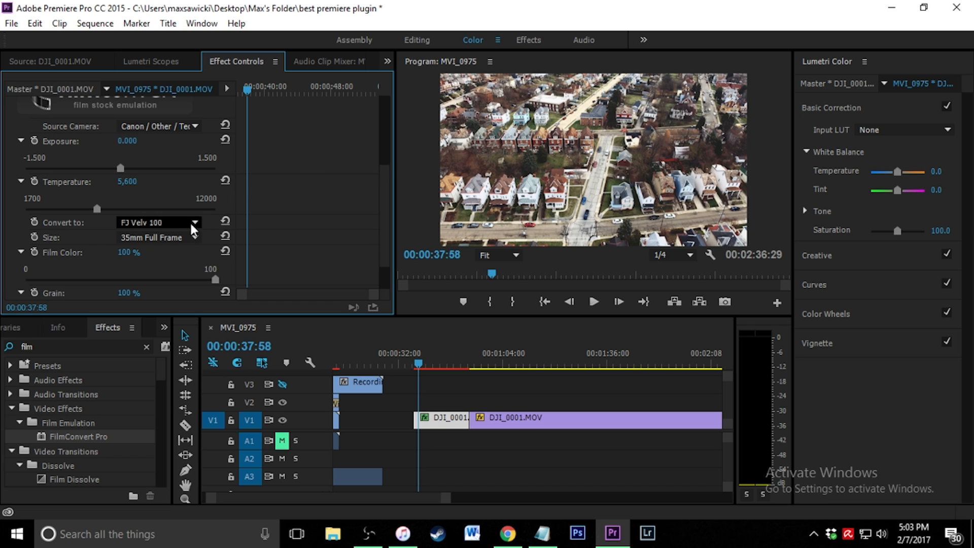
pyautogui.click(156, 222)
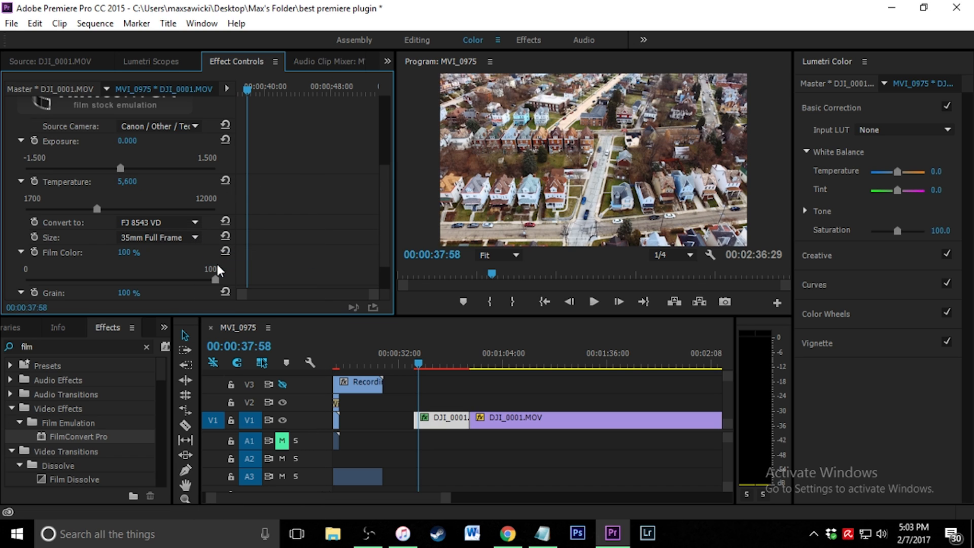
pyautogui.moveTo(233, 286)
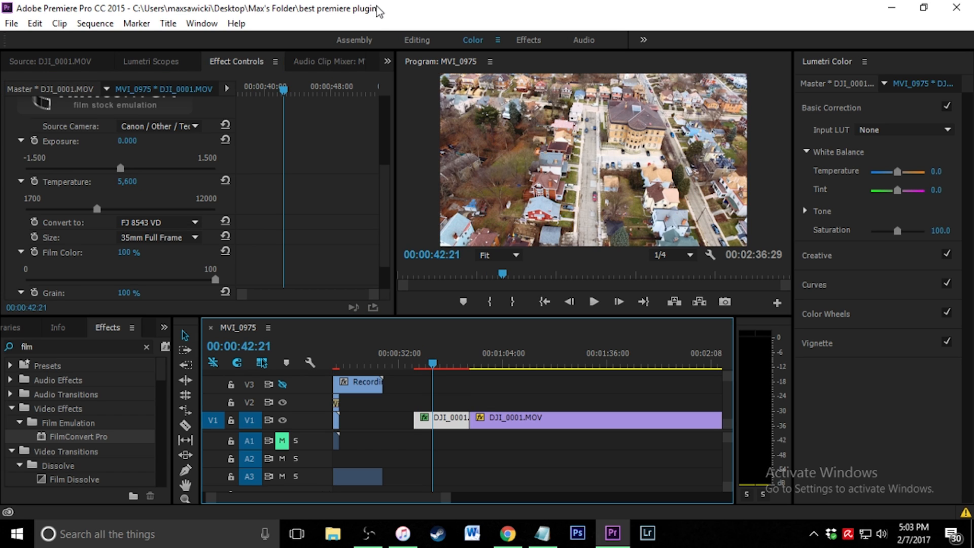
pyautogui.moveTo(474, 48)
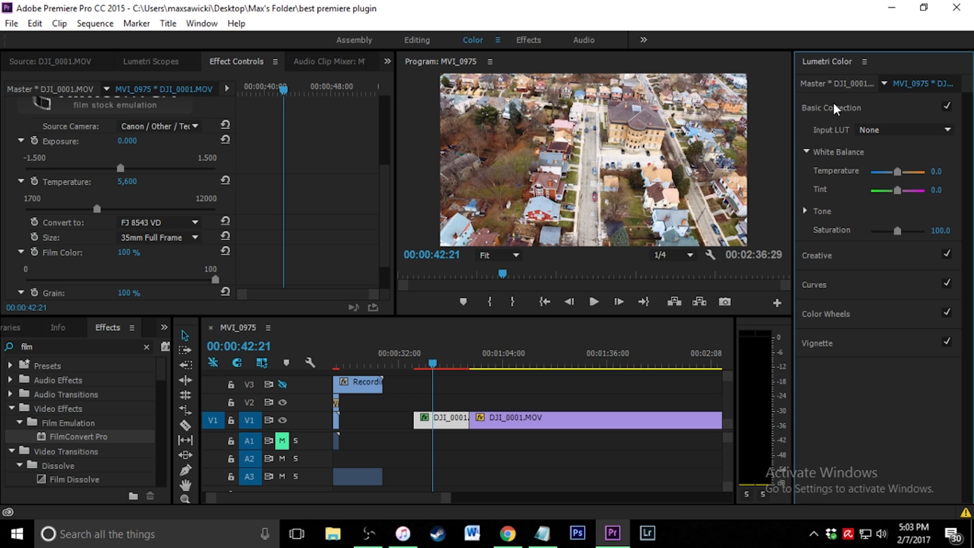
# Step: In Lumetri Basic Correction, set Temperature to 2.6 and Saturation to about 107.9
pyautogui.click(831, 108)
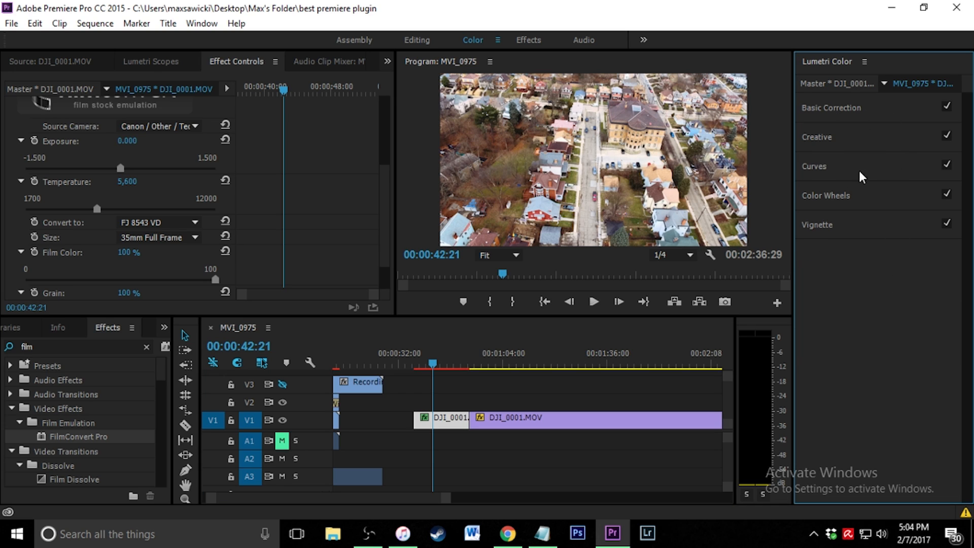
pyautogui.moveTo(830, 121)
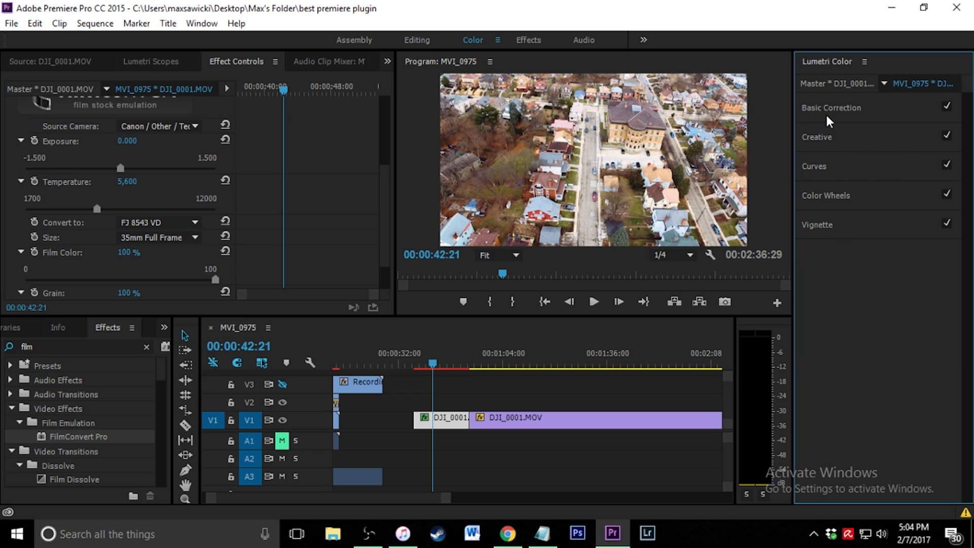
pyautogui.click(831, 107)
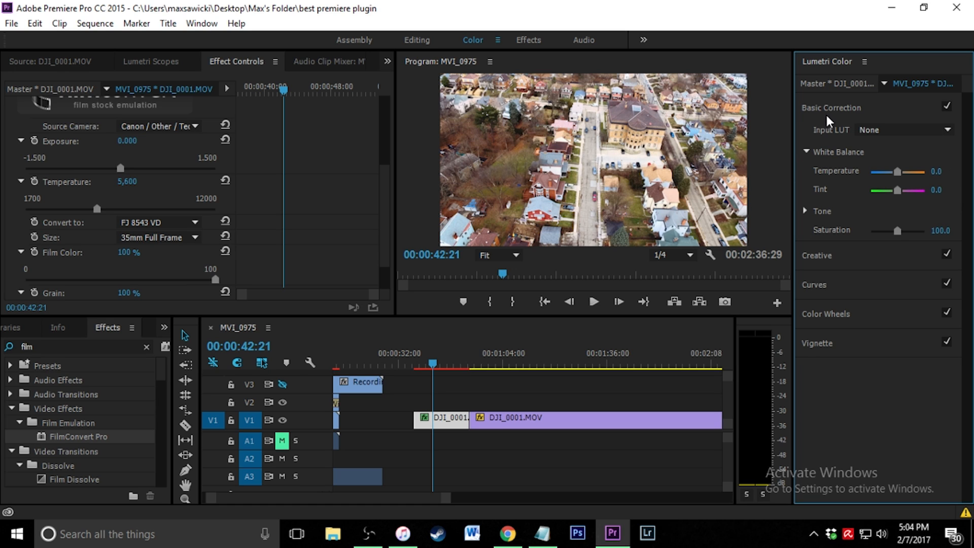
pyautogui.moveTo(903, 172); pyautogui.dragTo(895, 171)
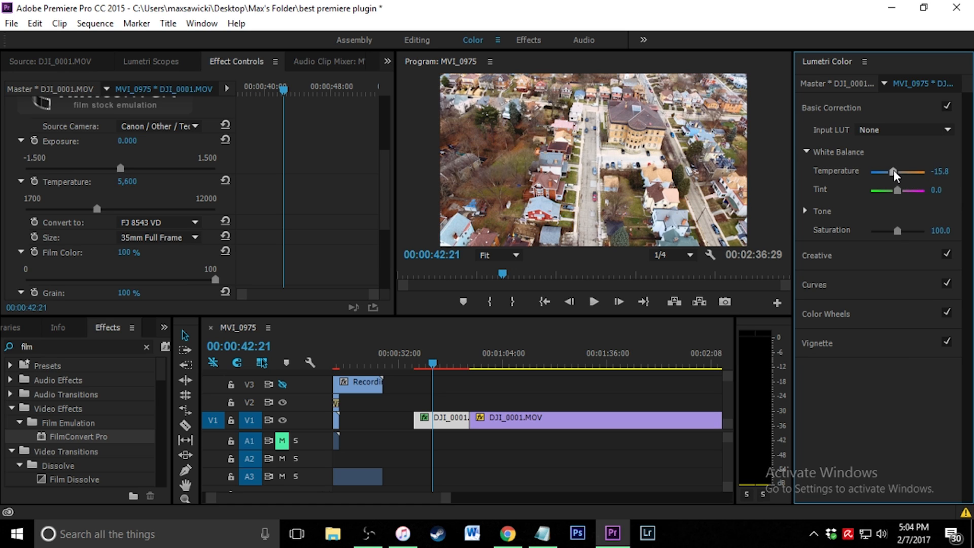
pyautogui.moveTo(898, 172); pyautogui.dragTo(893, 173)
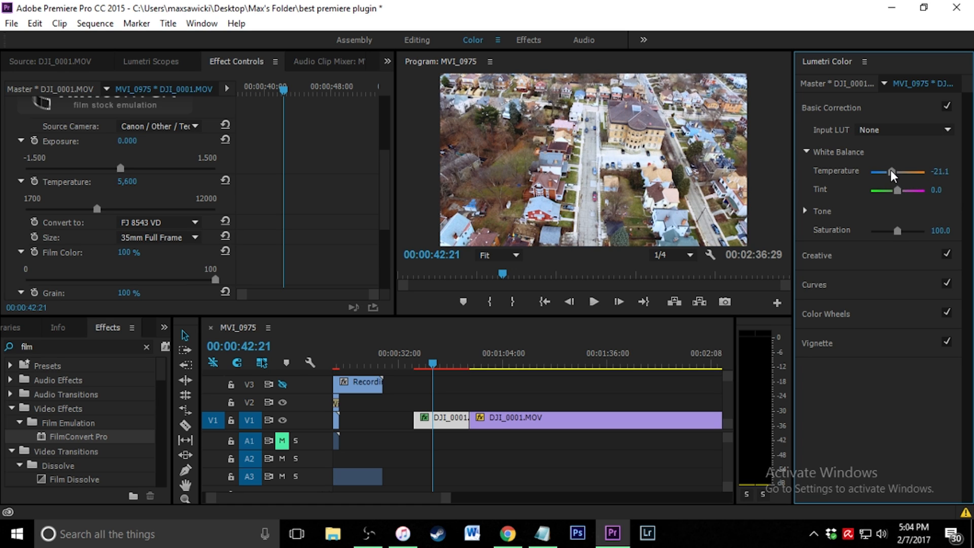
pyautogui.moveTo(891, 172); pyautogui.dragTo(895, 172)
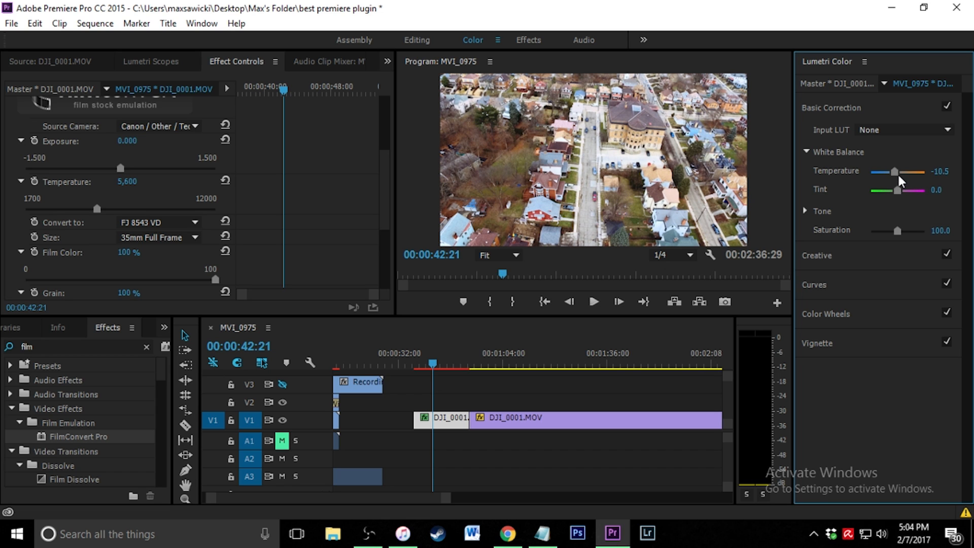
pyautogui.moveTo(894, 173); pyautogui.dragTo(907, 172)
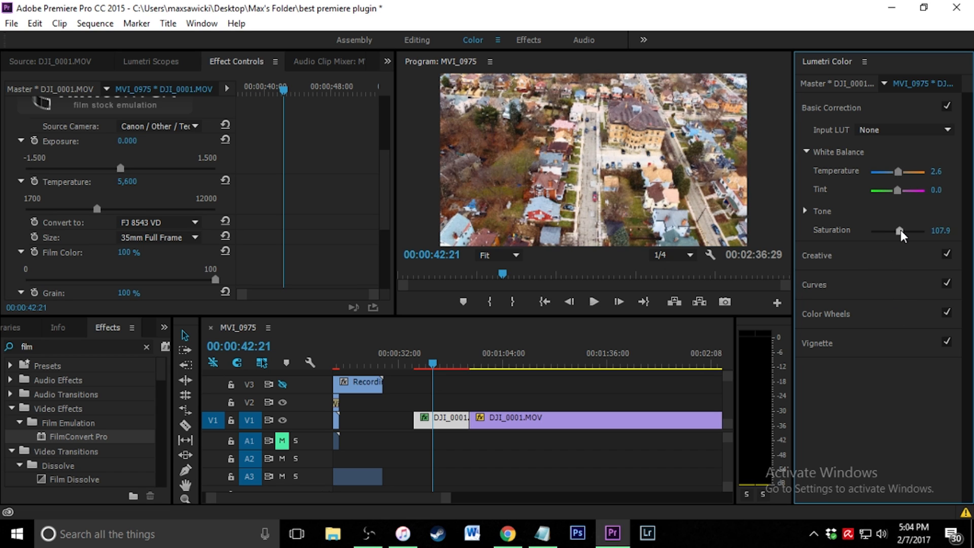
pyautogui.moveTo(899, 230); pyautogui.dragTo(907, 230)
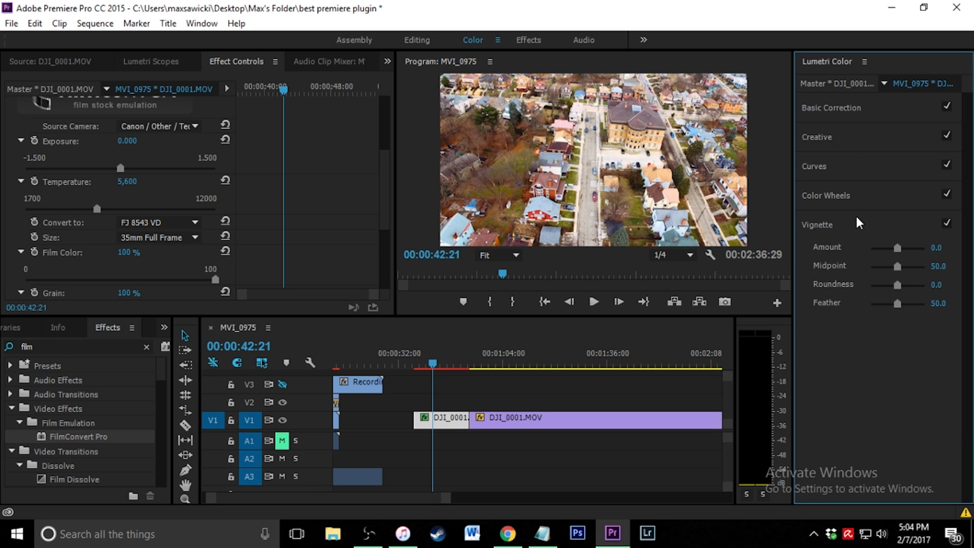
# Step: Pull a shadow point down on the Lumetri RGB curve to form a contrast S-curve
pyautogui.click(814, 166)
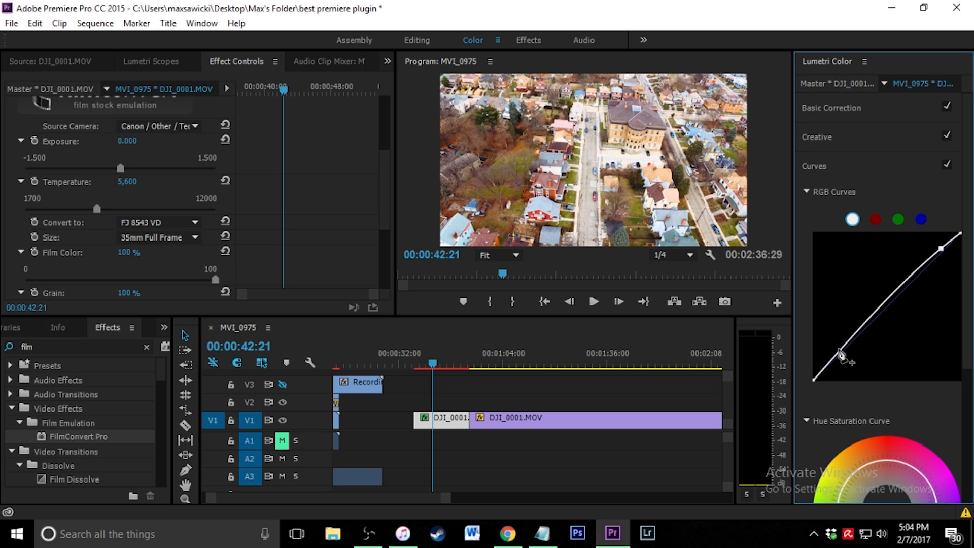
pyautogui.moveTo(839, 354); pyautogui.dragTo(834, 372)
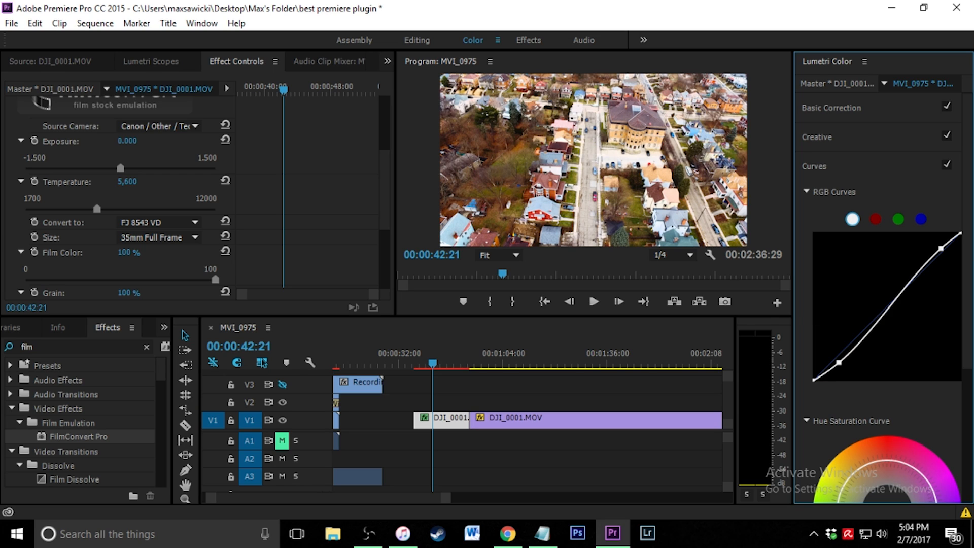
pyautogui.moveTo(849, 267)
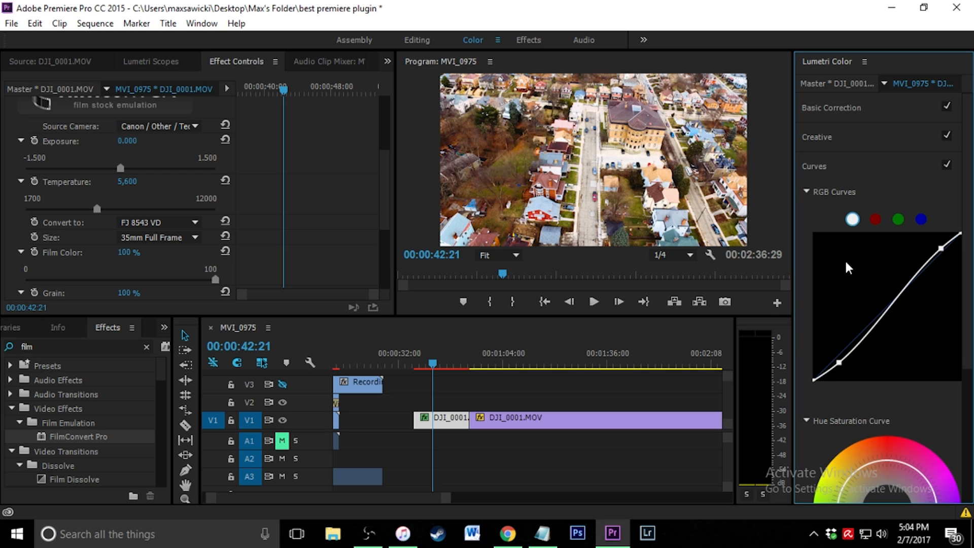
pyautogui.scroll(-3)
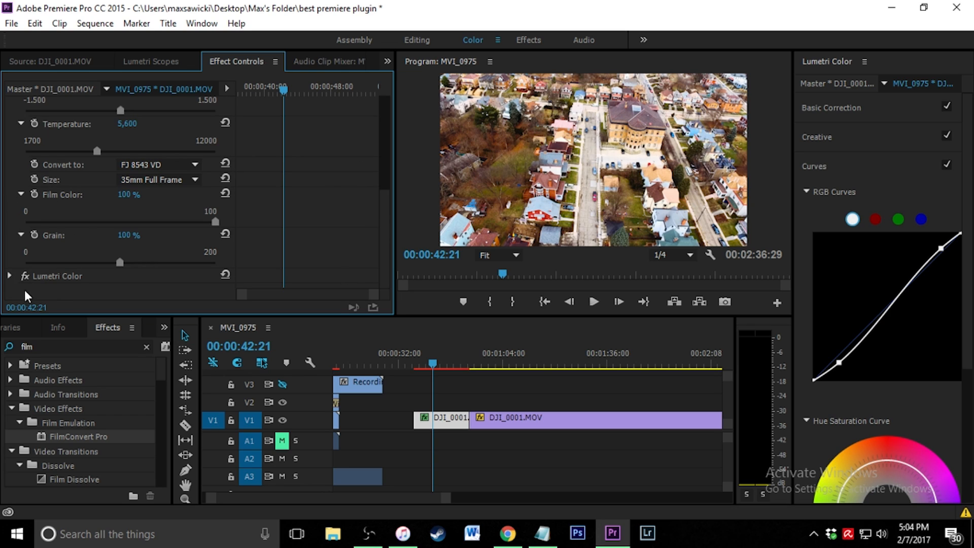
pyautogui.click(56, 275)
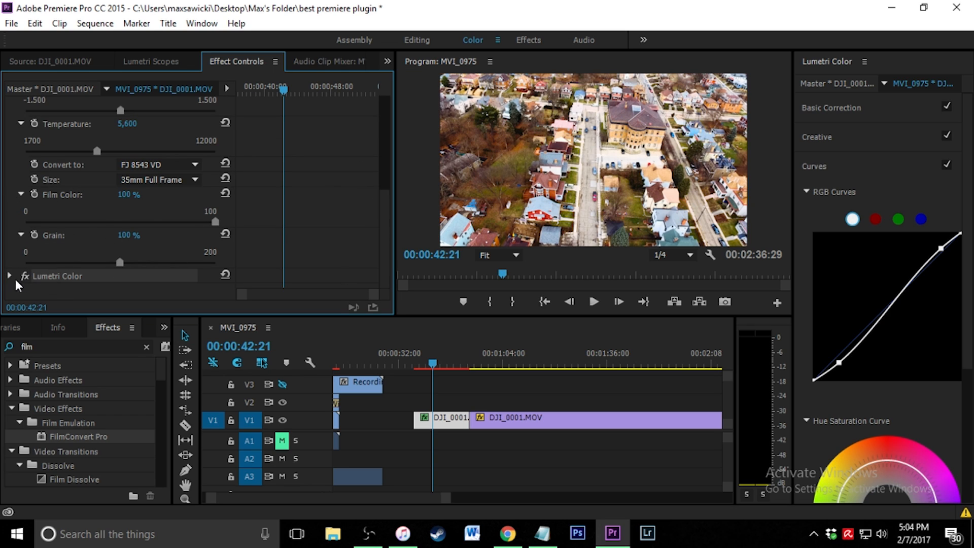
pyautogui.click(9, 276)
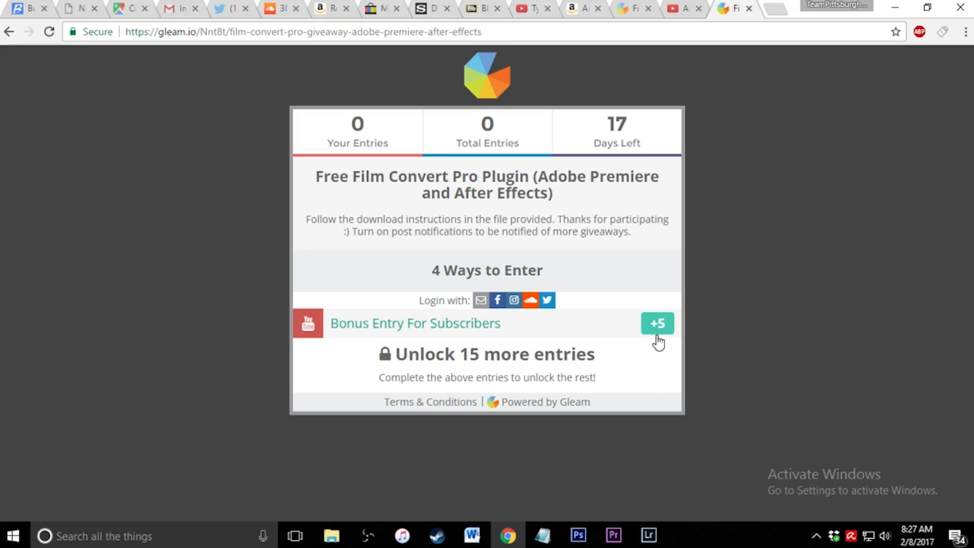
pyautogui.moveTo(618, 345)
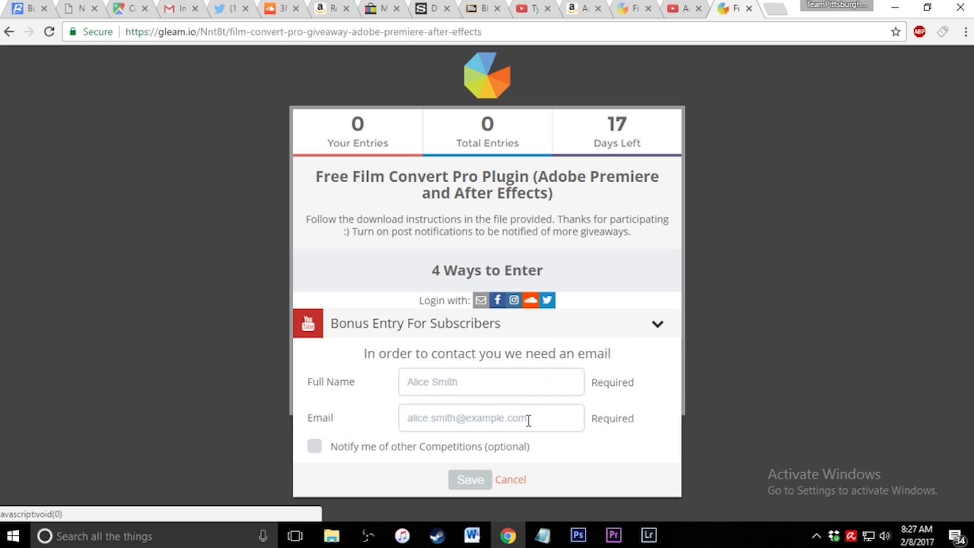
# Step: Save the +5 subscriber bonus entry on the Gleam giveaway, which flags name and email as required
pyautogui.click(469, 480)
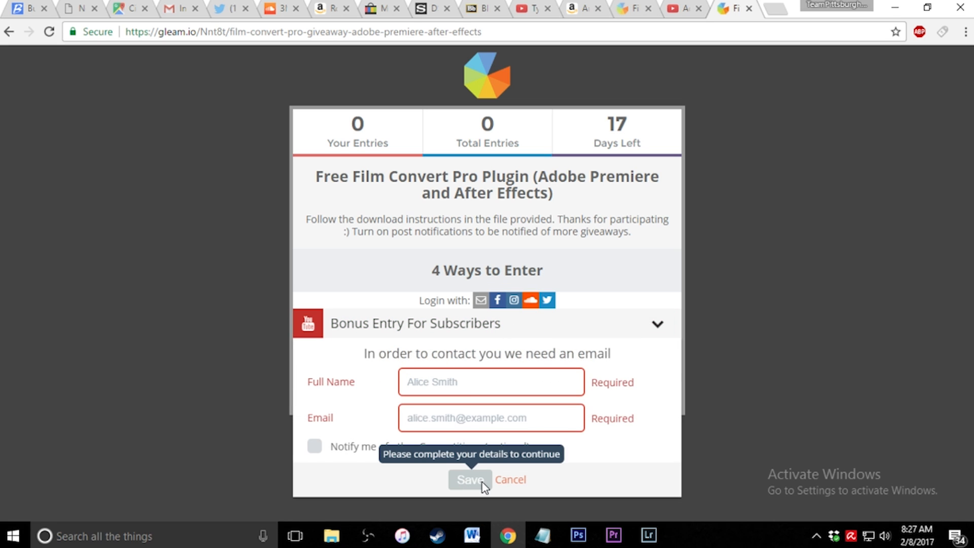